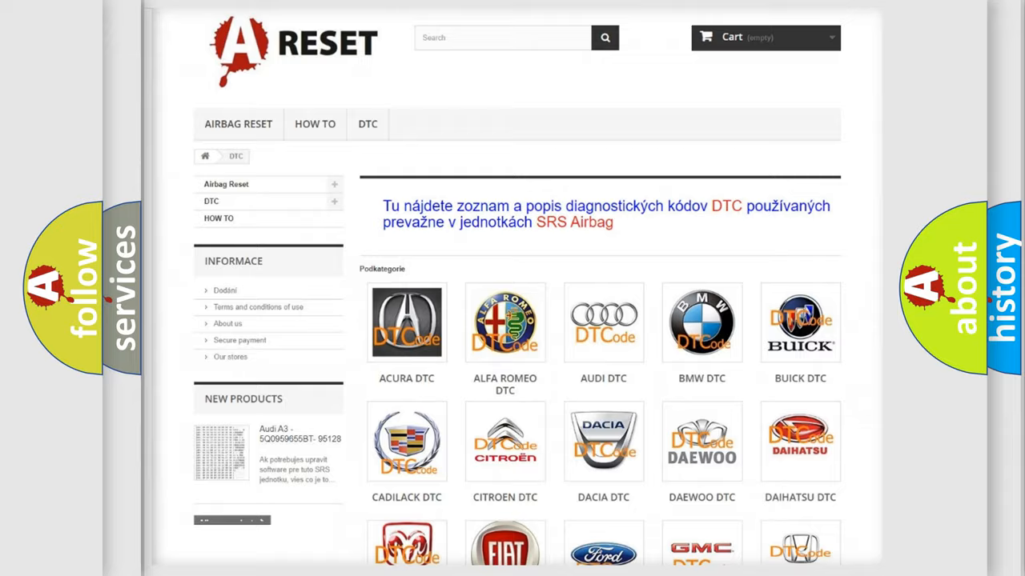
# Browse the DTC category listing of brand subcategories down to the Lexus entries
pyautogui.scroll(-3)
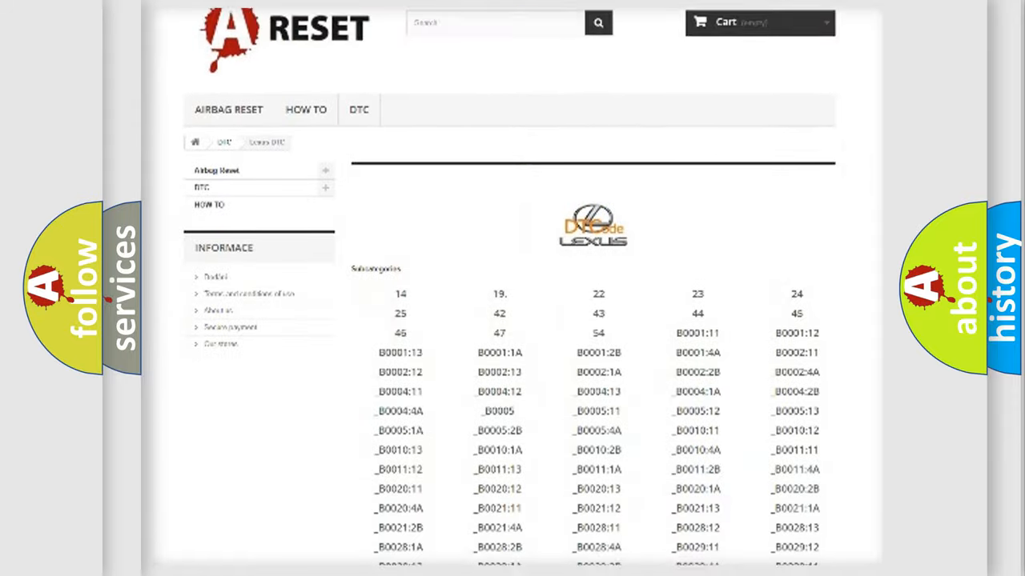
# Browse the Lexus DTC code list, then advance to the hex explainer slide showing 9315 beside C1315
pyautogui.scroll(-3)
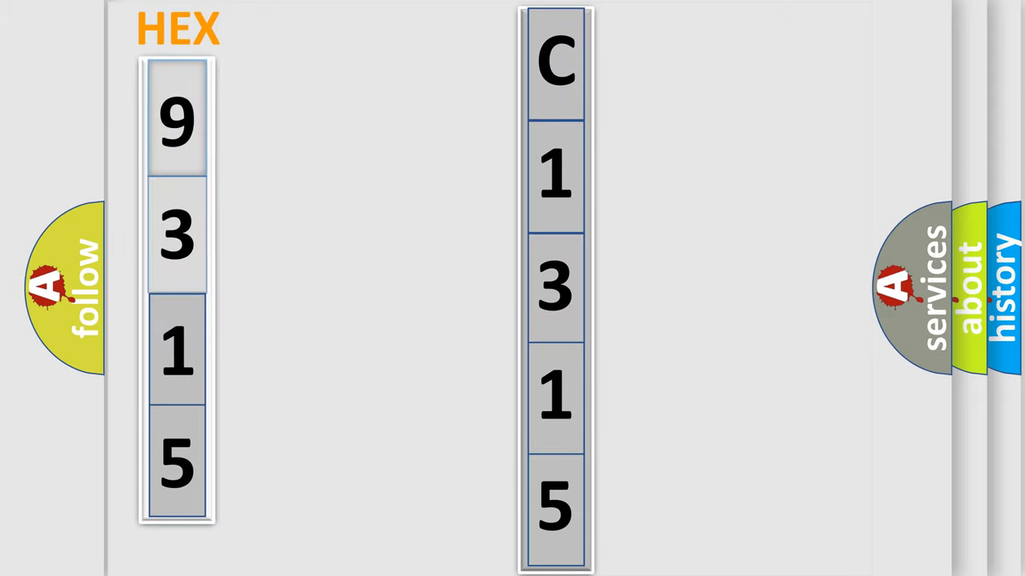
pyautogui.click(176, 120)
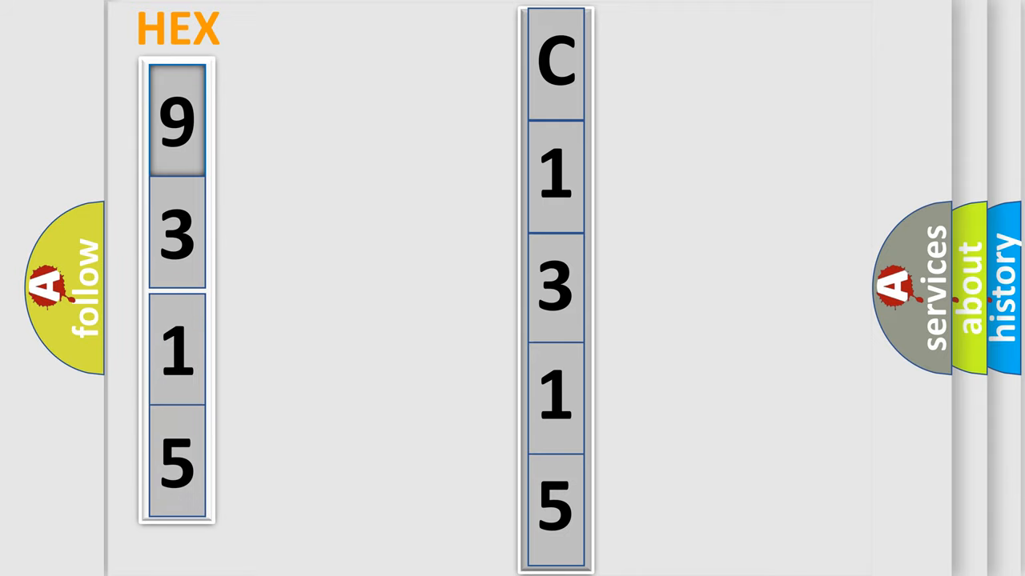